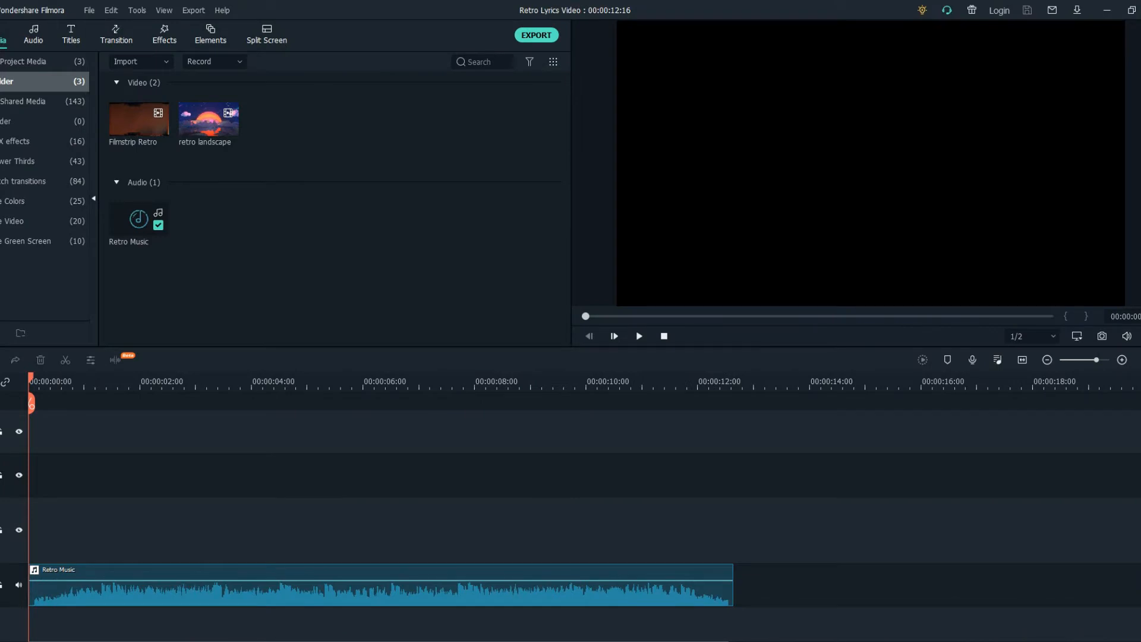
# - Add Title 38 to the timeline start and open its text settings for a retro font
pyautogui.click(70, 34)
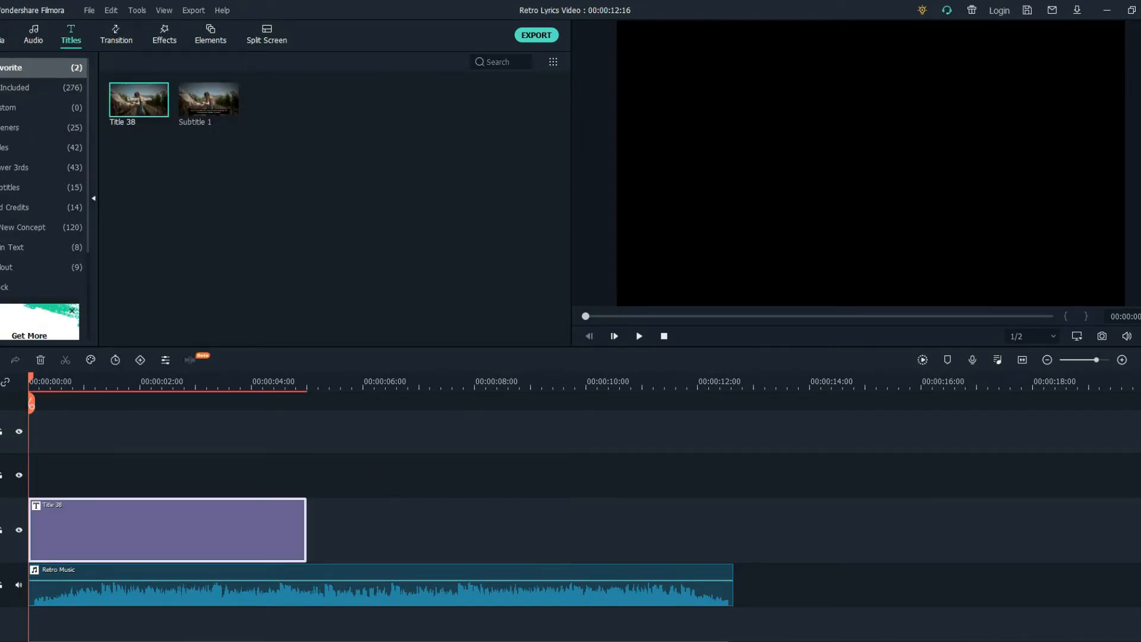
pyautogui.doubleClick(166, 529)
pyautogui.write('retro')
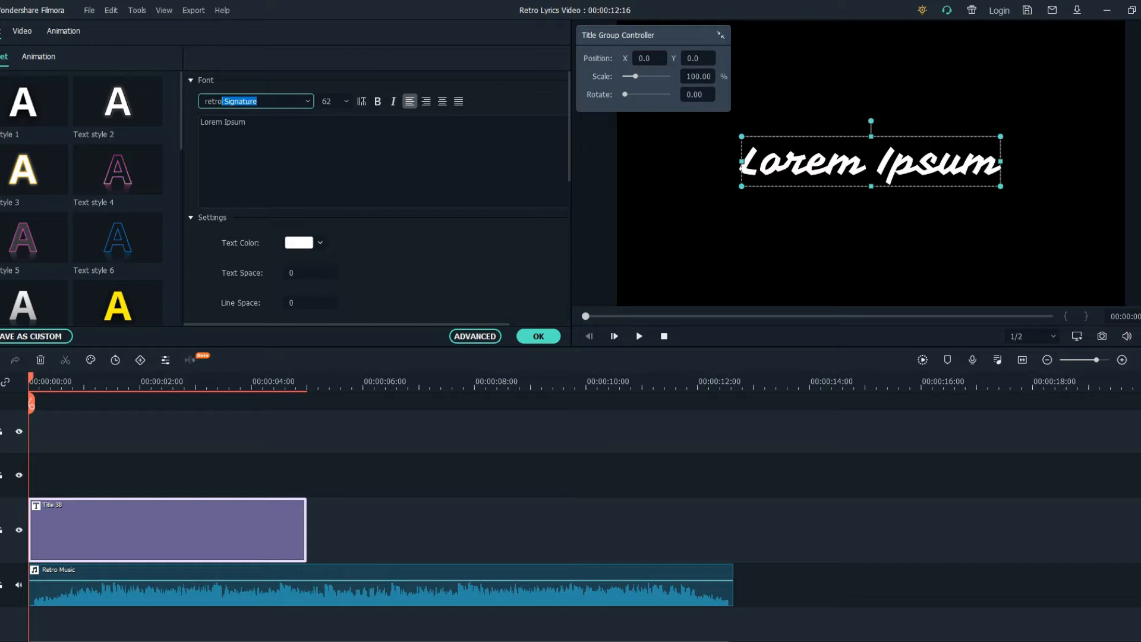
# - Style the title text and shadow in the Advanced editor, then confirm with OK
pyautogui.click(474, 335)
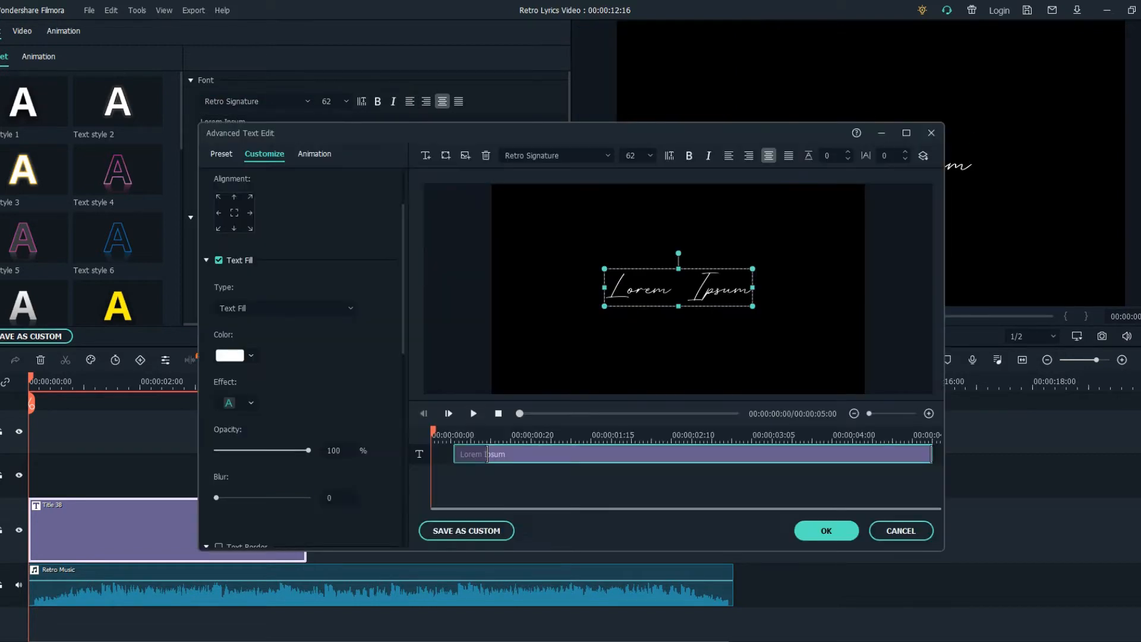
pyautogui.click(315, 154)
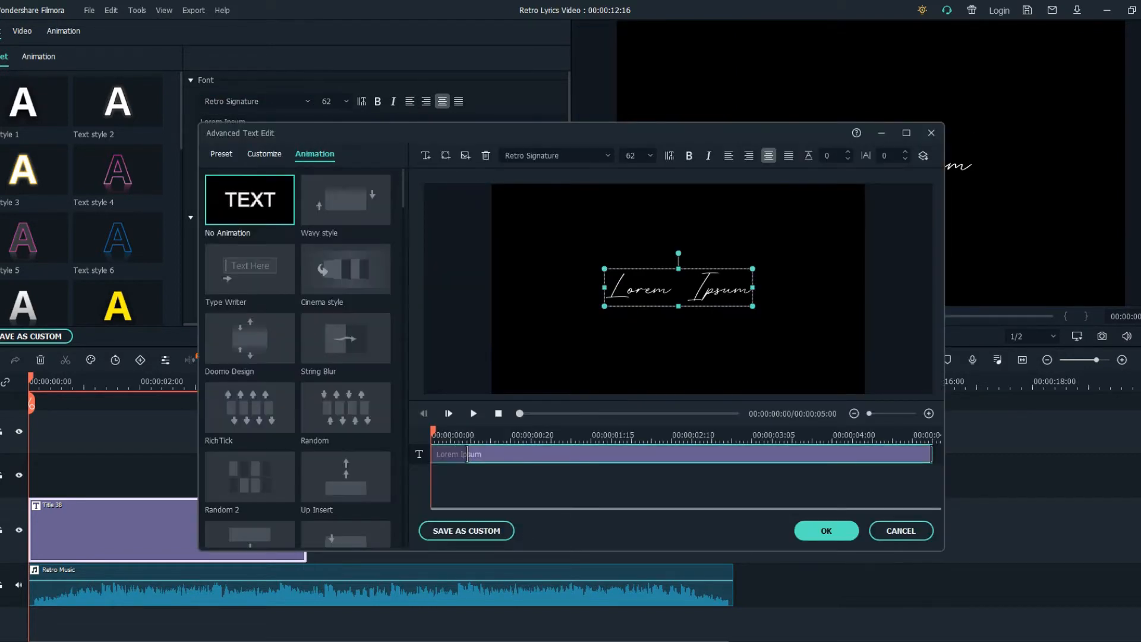
pyautogui.click(825, 531)
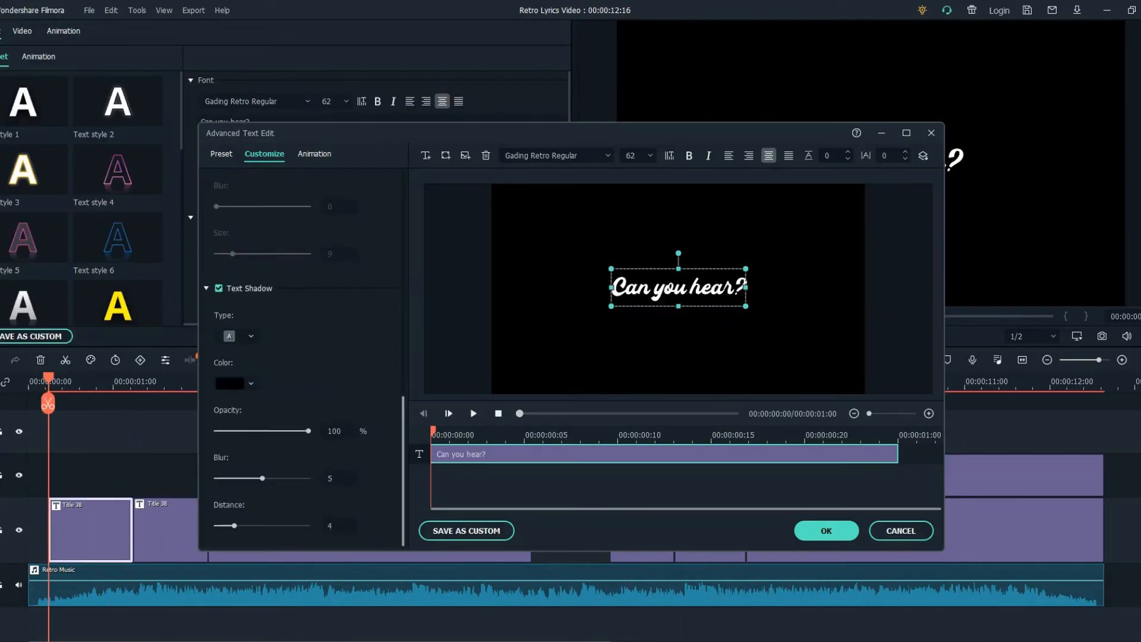
pyautogui.click(826, 530)
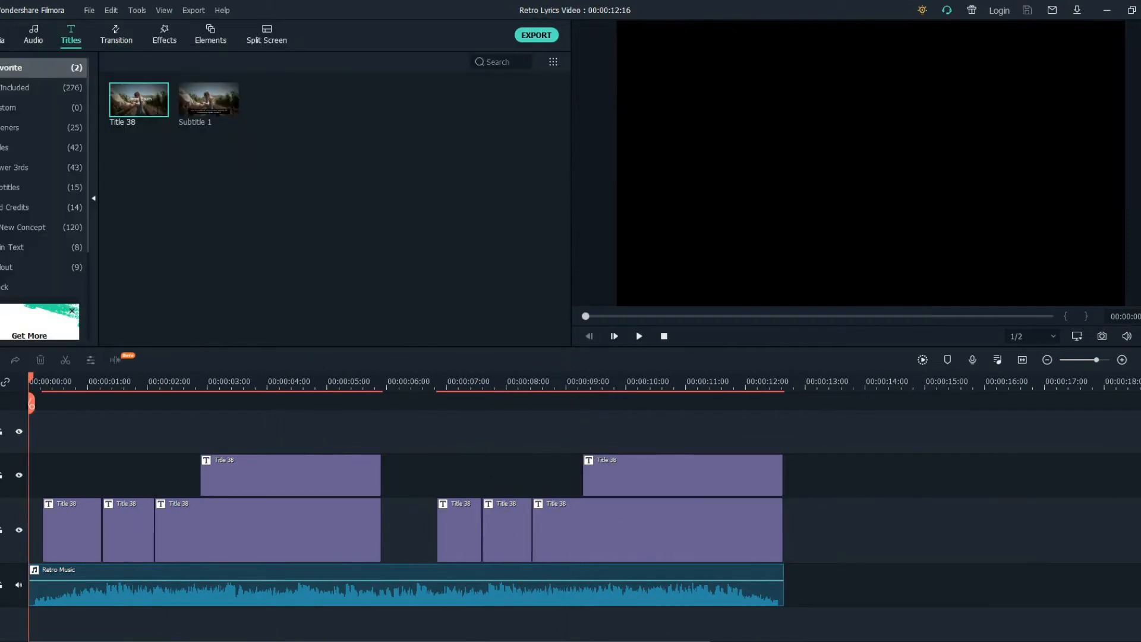
# - Browse Transitions, then Effects, to find the Glow effect for the titles
pyautogui.click(114, 33)
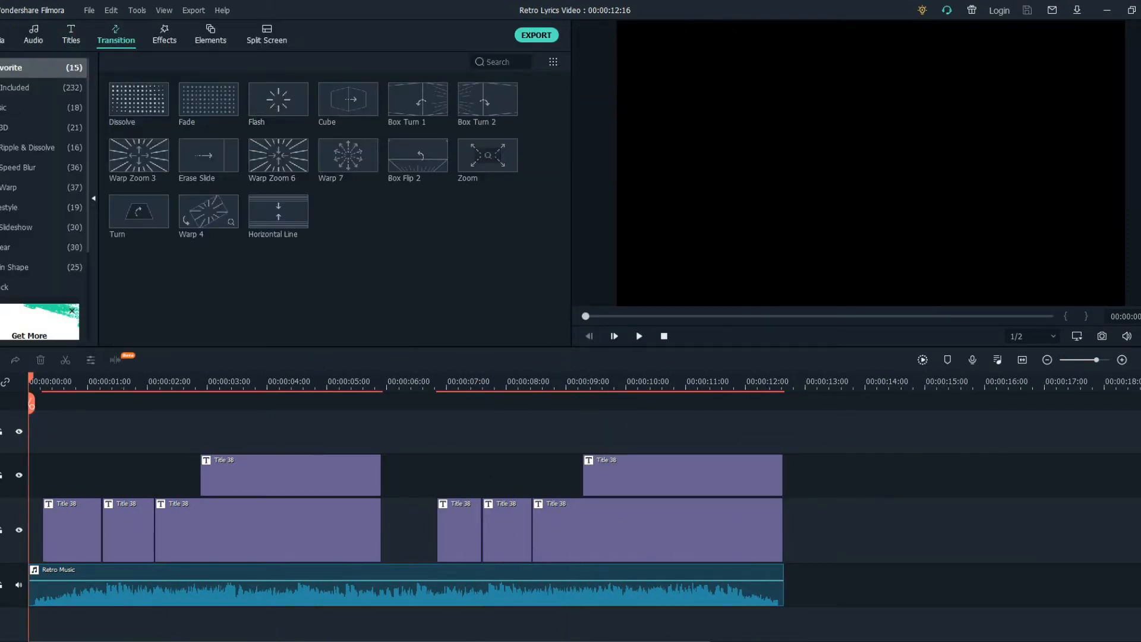
pyautogui.click(164, 34)
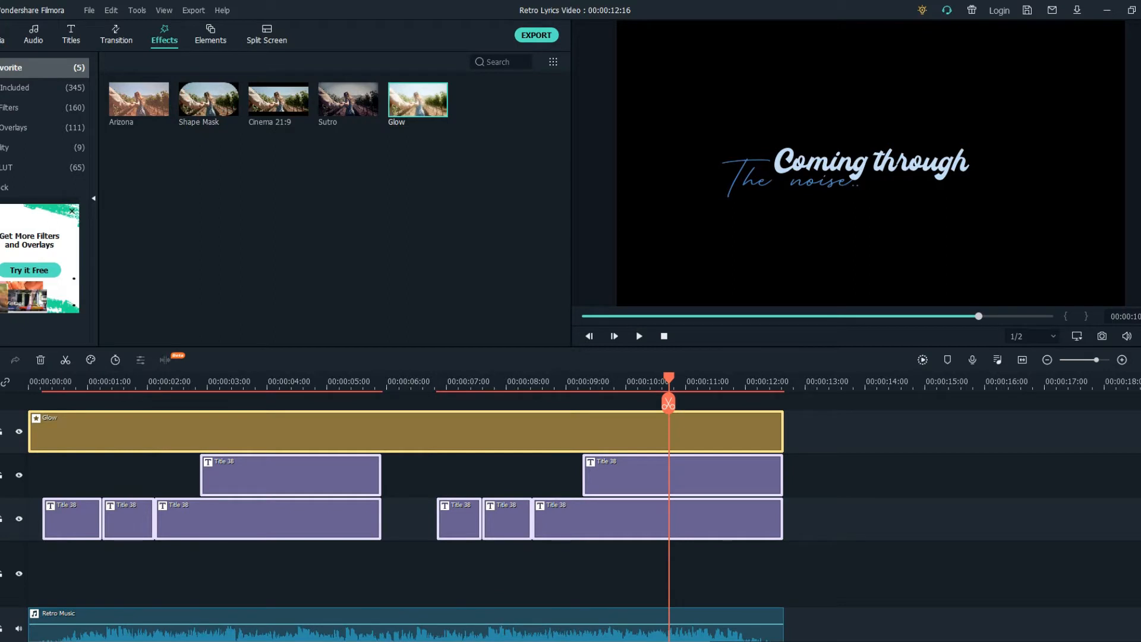
# - Pick the Black solid colour from Media Sample Colors as the titles' background
pyautogui.click(9, 29)
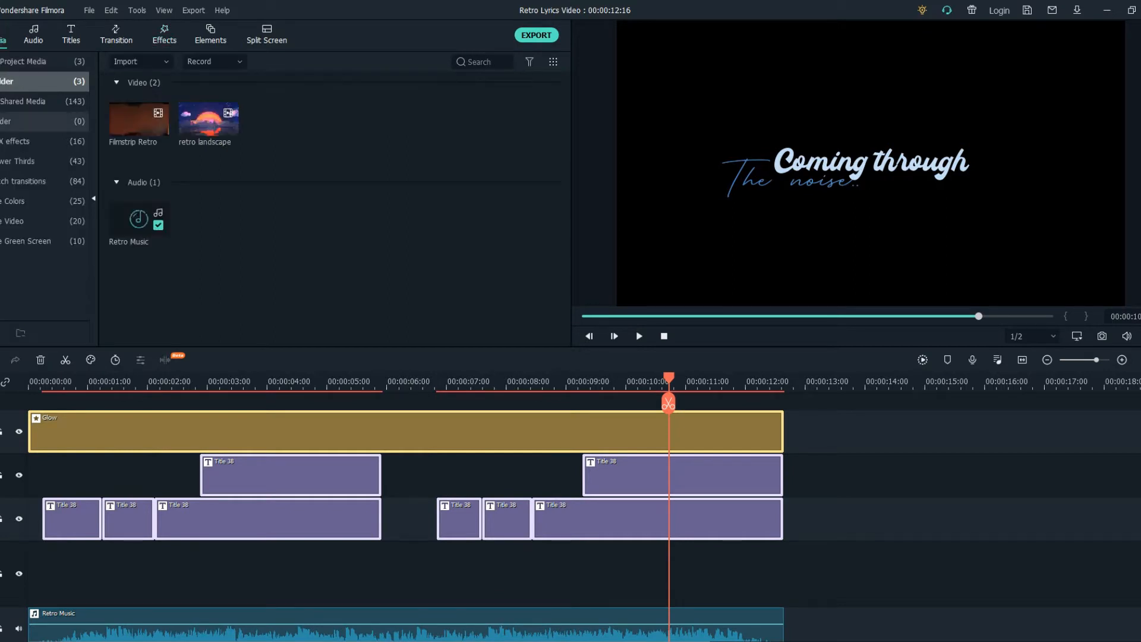
pyautogui.click(18, 201)
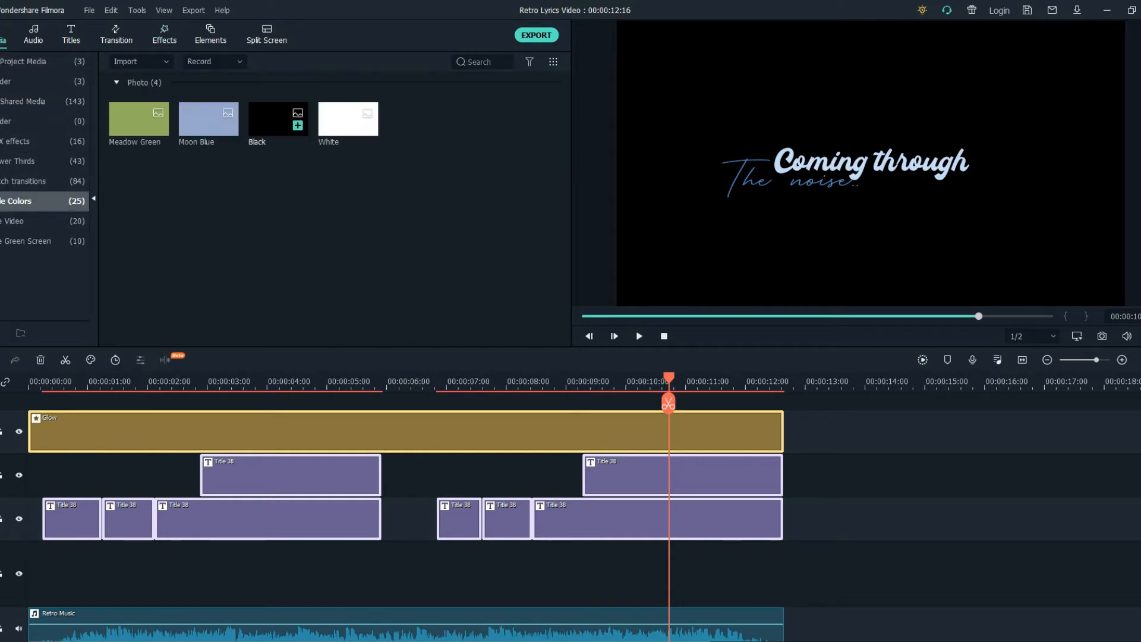
pyautogui.click(278, 120)
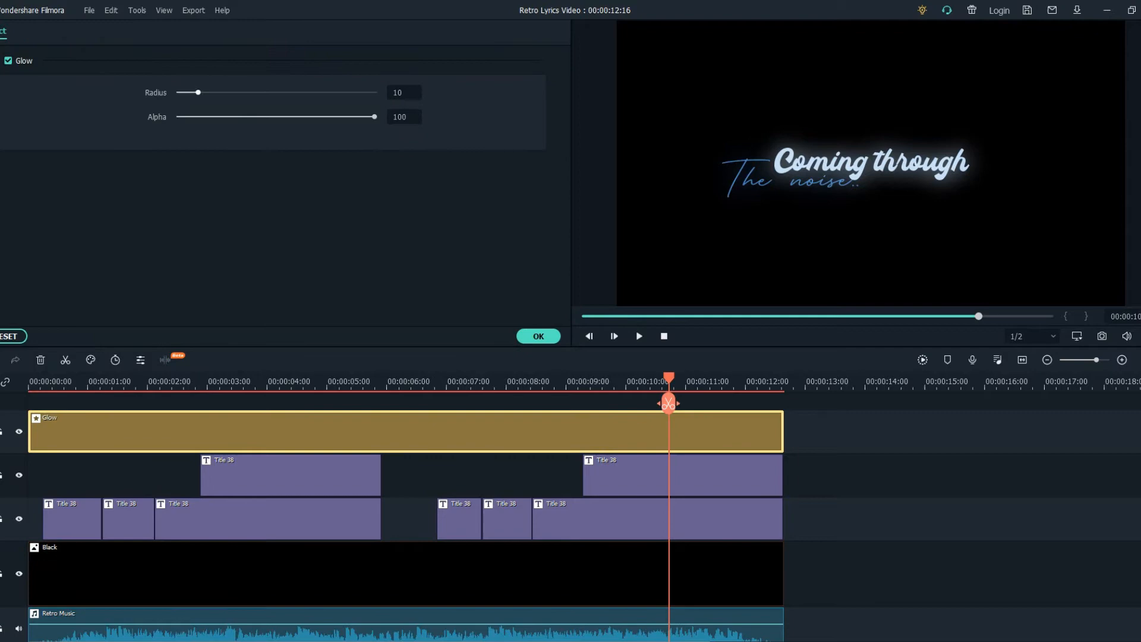
# - Add Warp Zoom 6 transitions to the lyric title clip edges
pyautogui.doubleClick(682, 475)
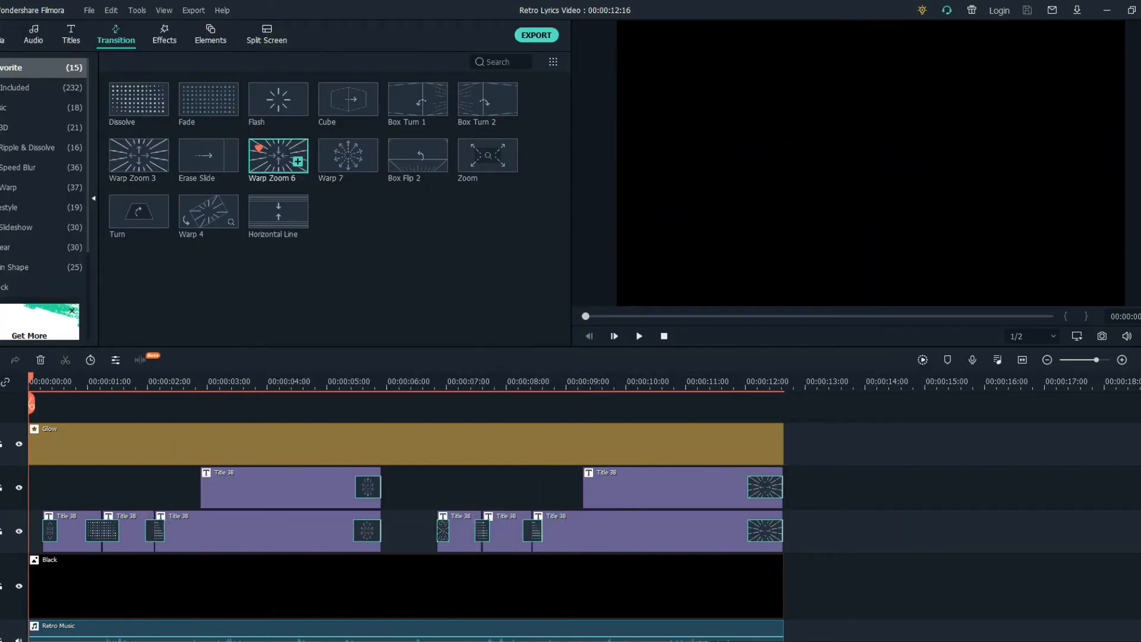
pyautogui.moveTo(278, 155)
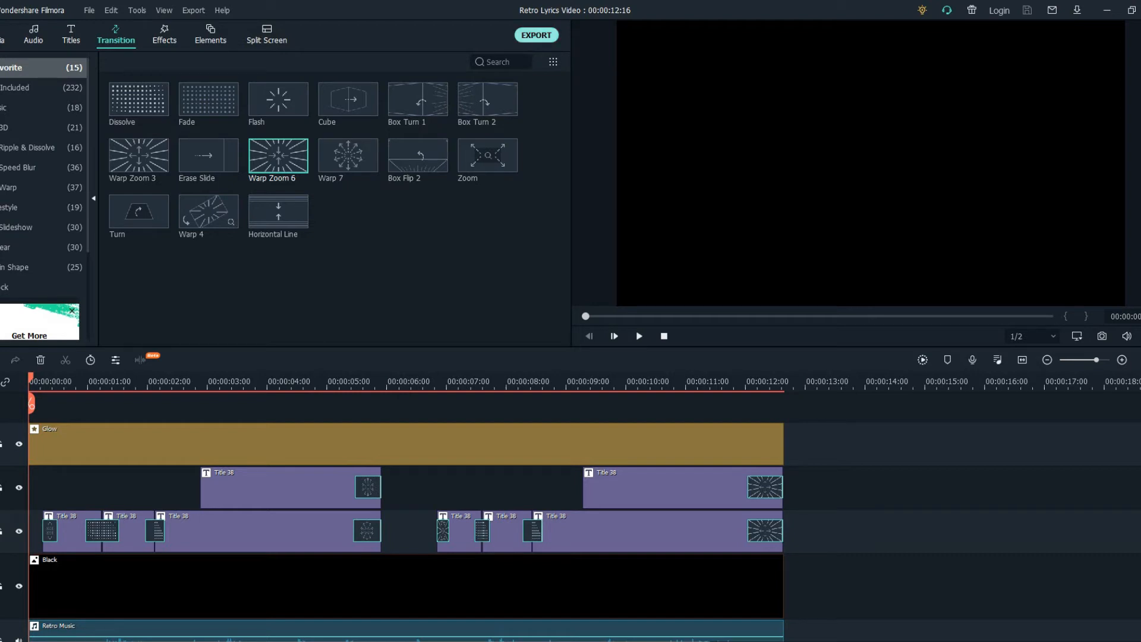
# - Import Lyric Only Retro over the retro landscape clips and preview the glowing lyrics
pyautogui.click(536, 35)
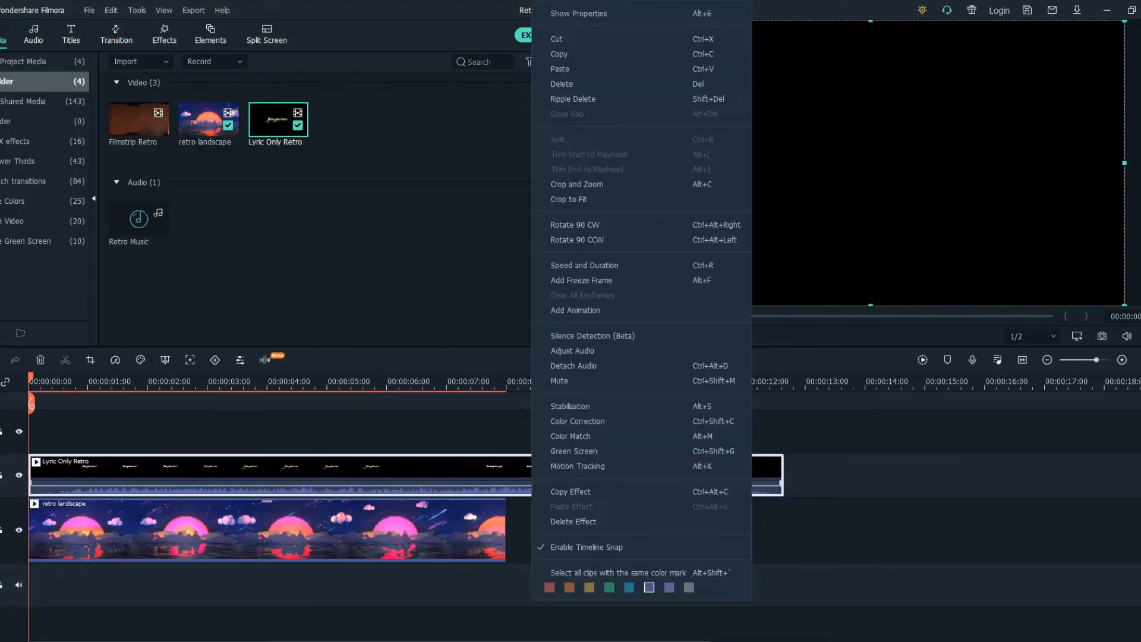
pyautogui.click(578, 13)
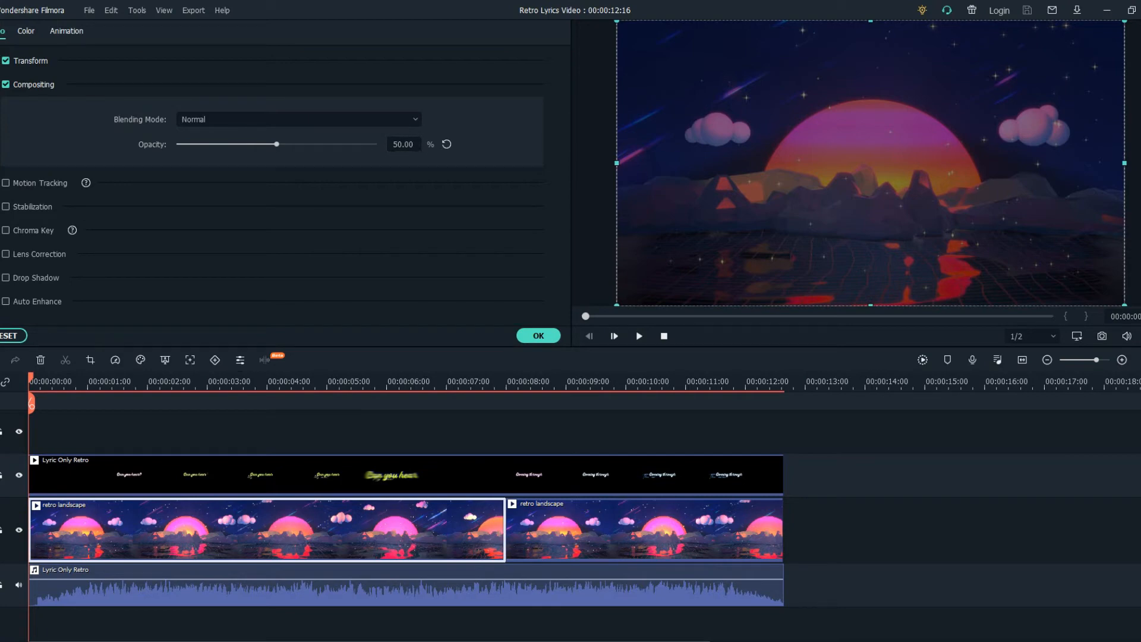
pyautogui.click(480, 380)
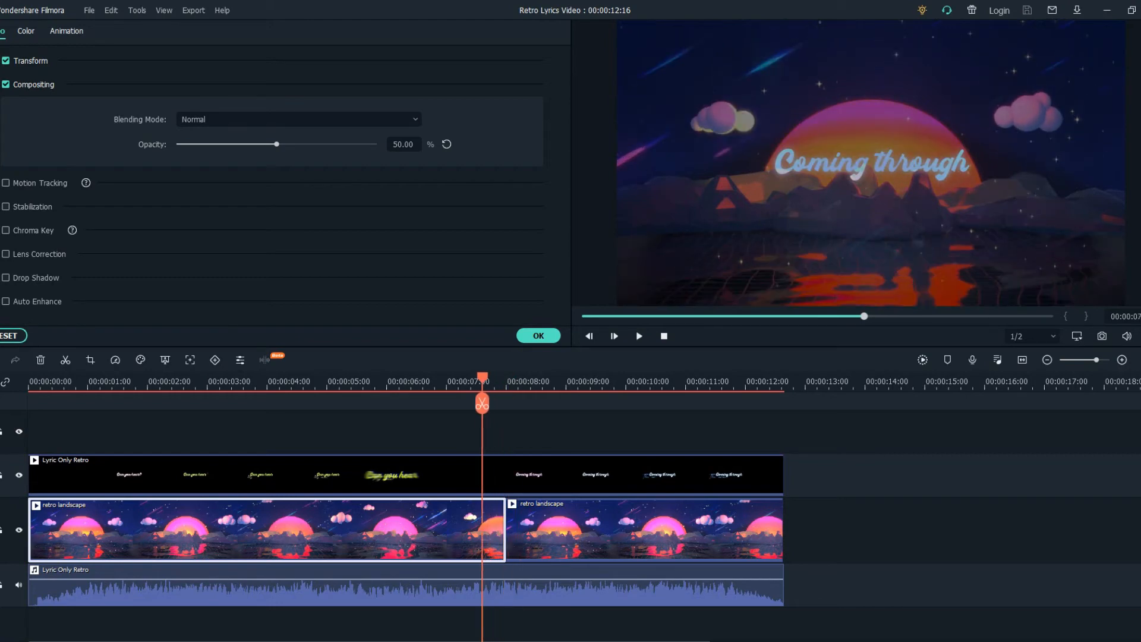